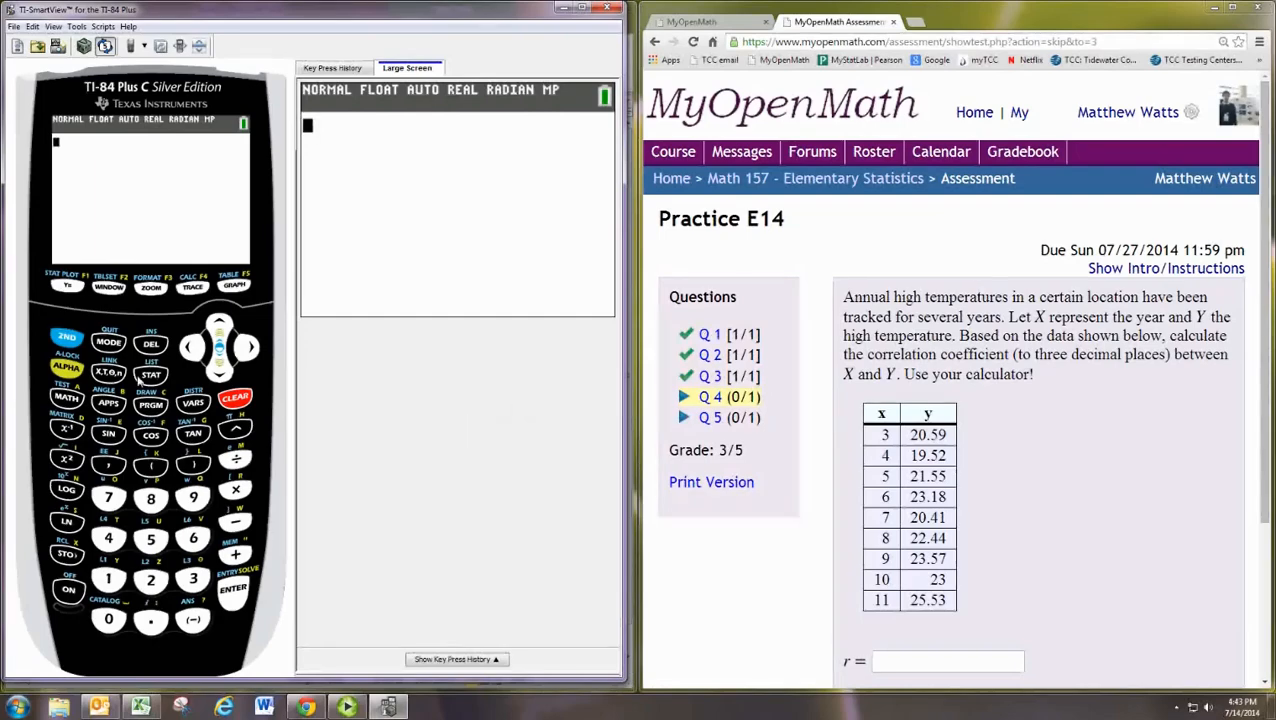
Enter years 3–11 in L1 and temperatures 20.59–25.53 in L2 of the list editor
click(150, 374)
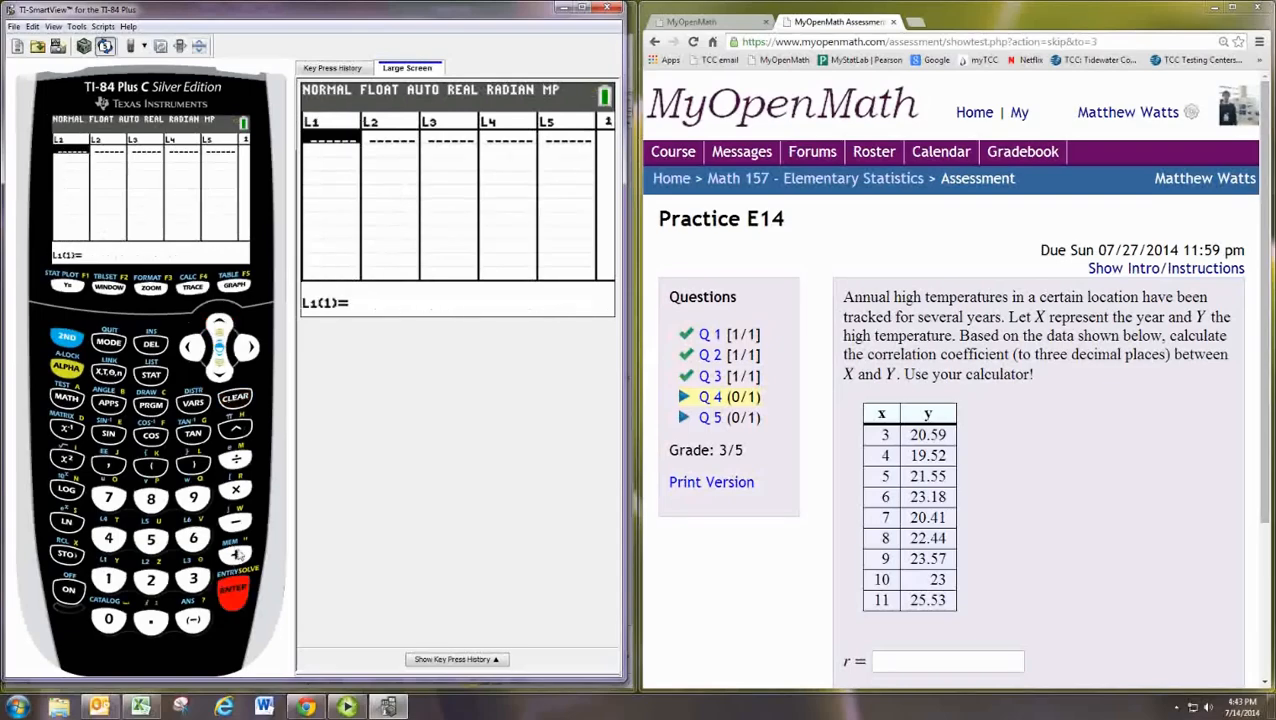
mouse_move(311, 497)
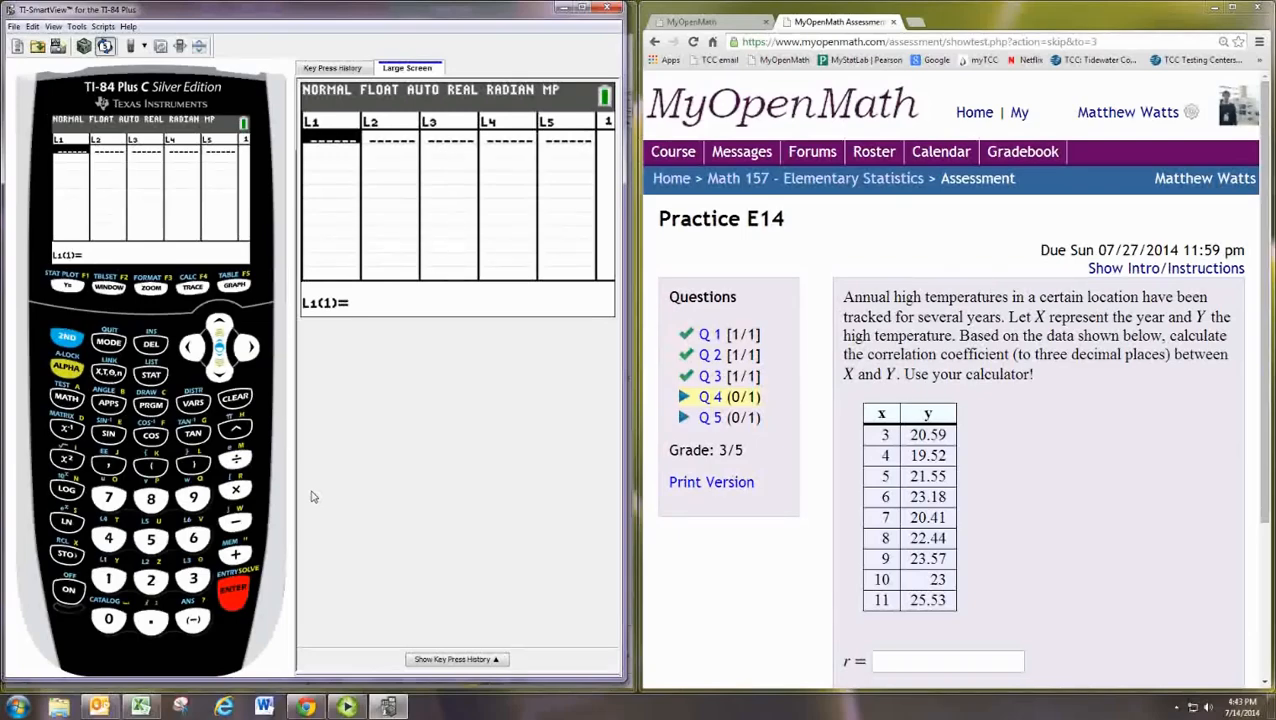
click(108, 538)
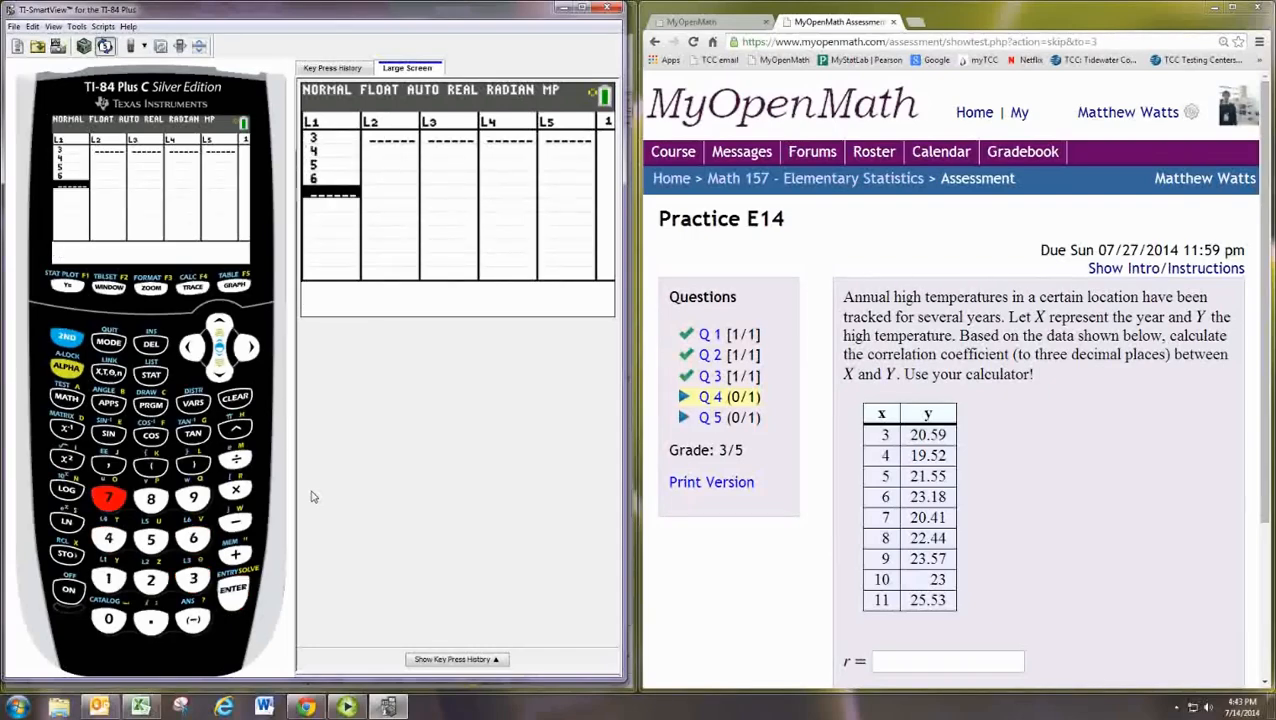
click(109, 497)
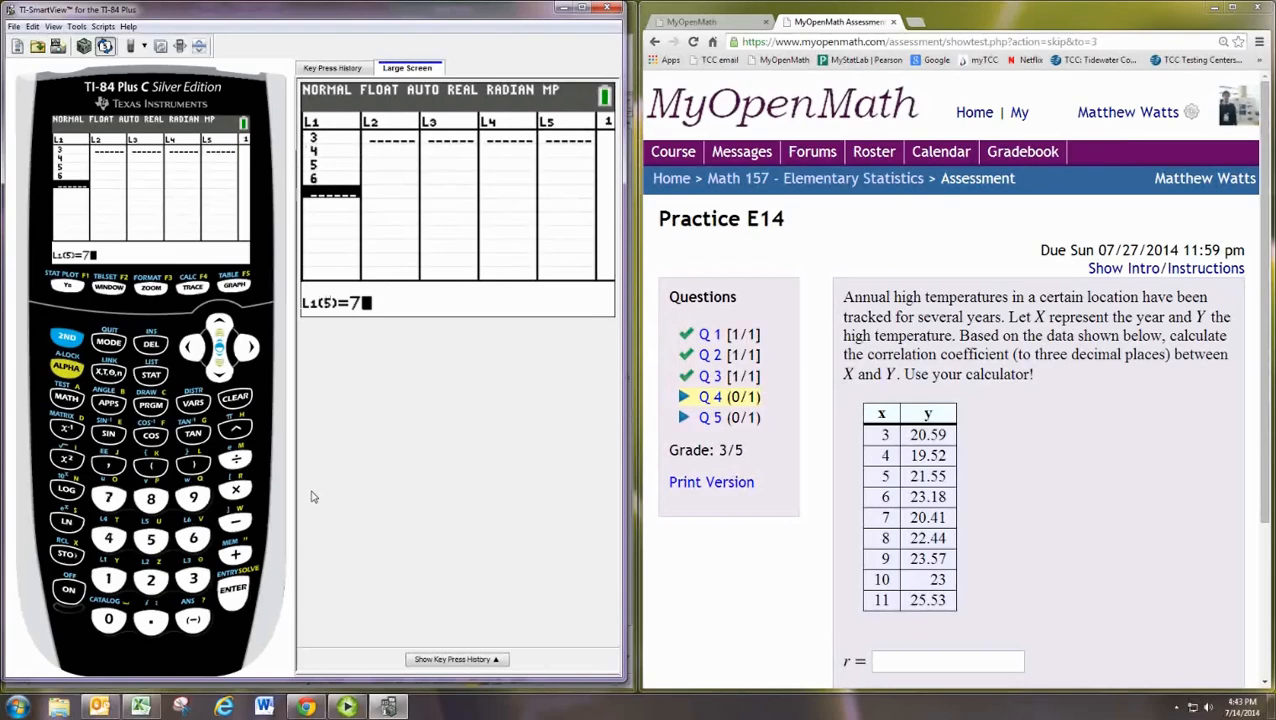
click(108, 579)
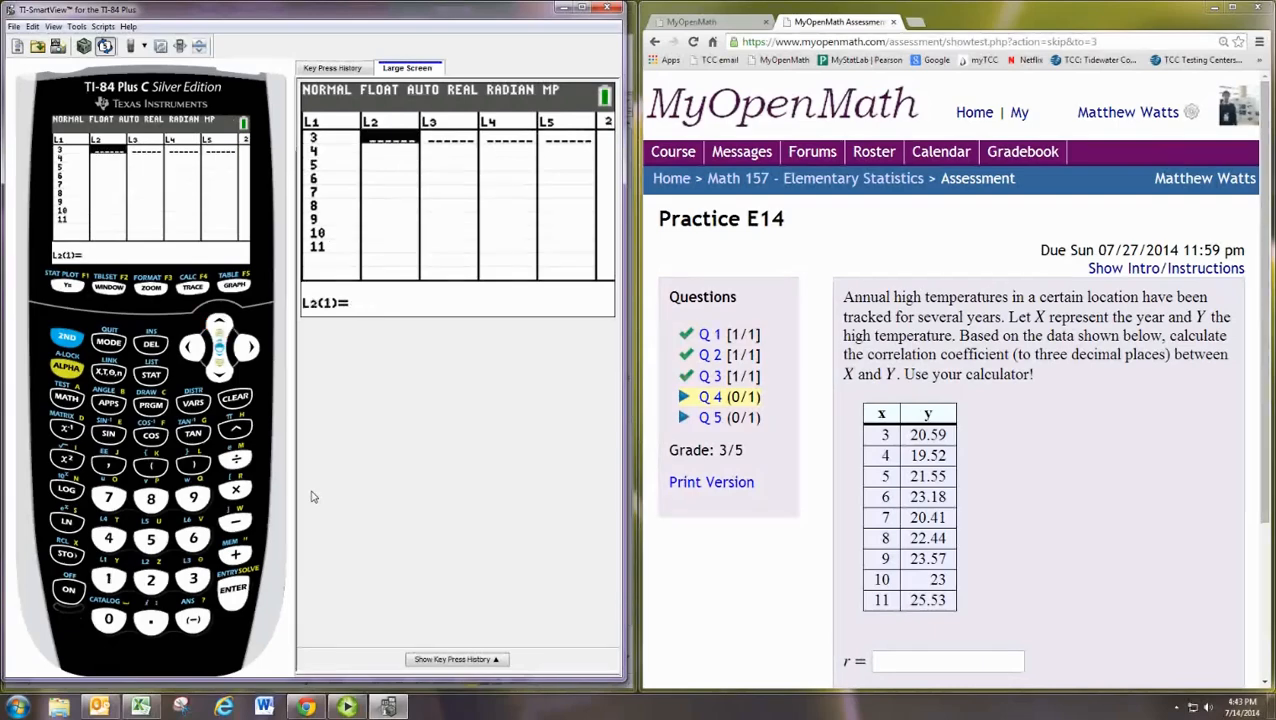
click(193, 497)
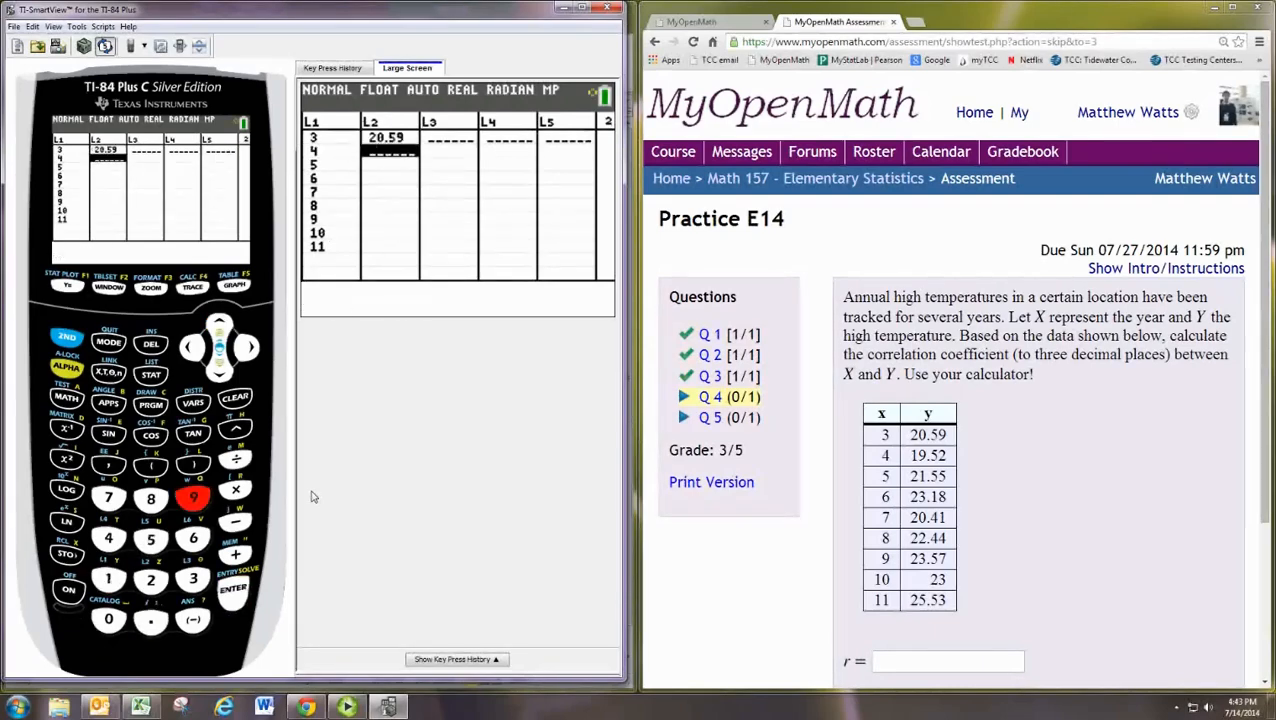
click(151, 579)
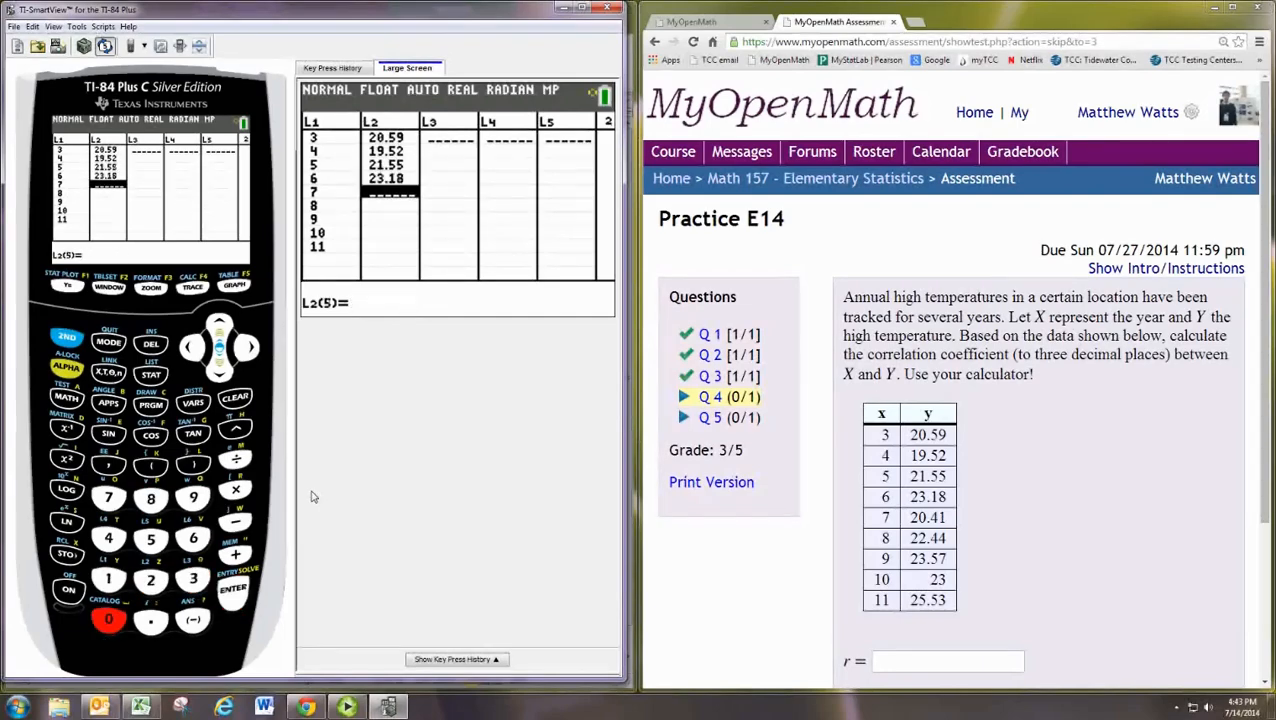
click(232, 588)
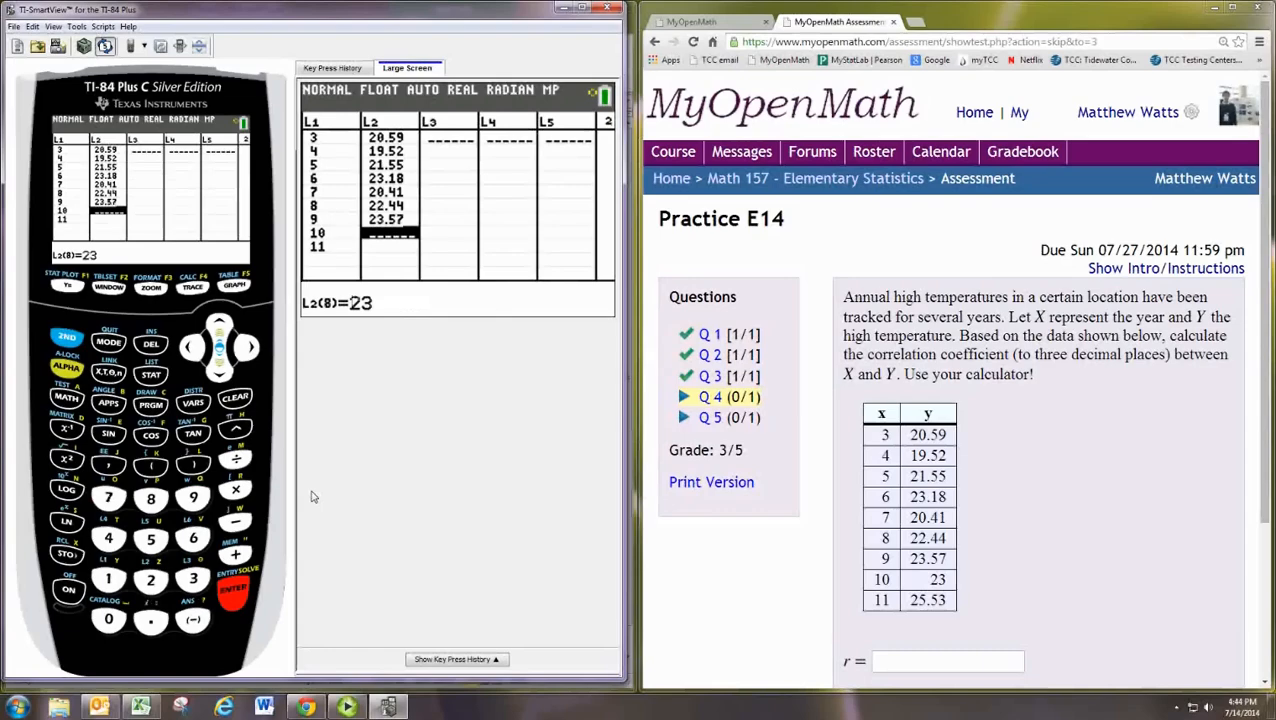
click(150, 538)
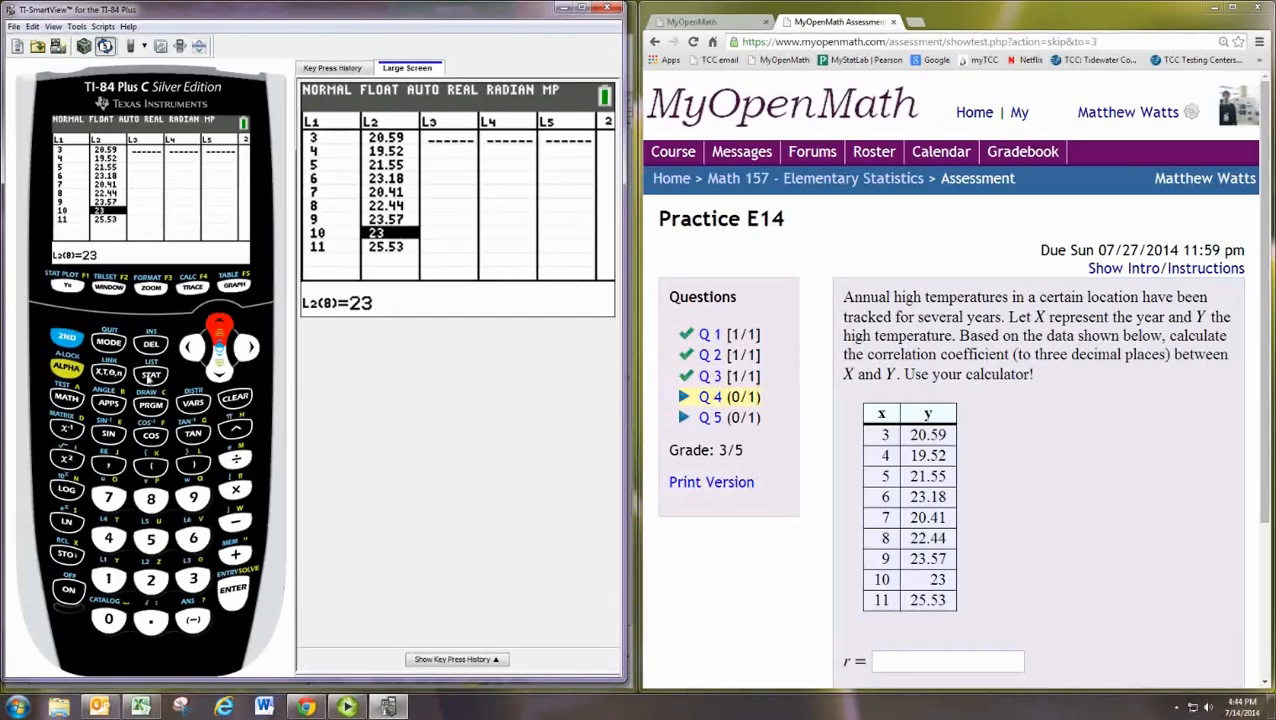
Run LinReg(ax+b) on L1 and L2, giving r = .8169533014
click(150, 375)
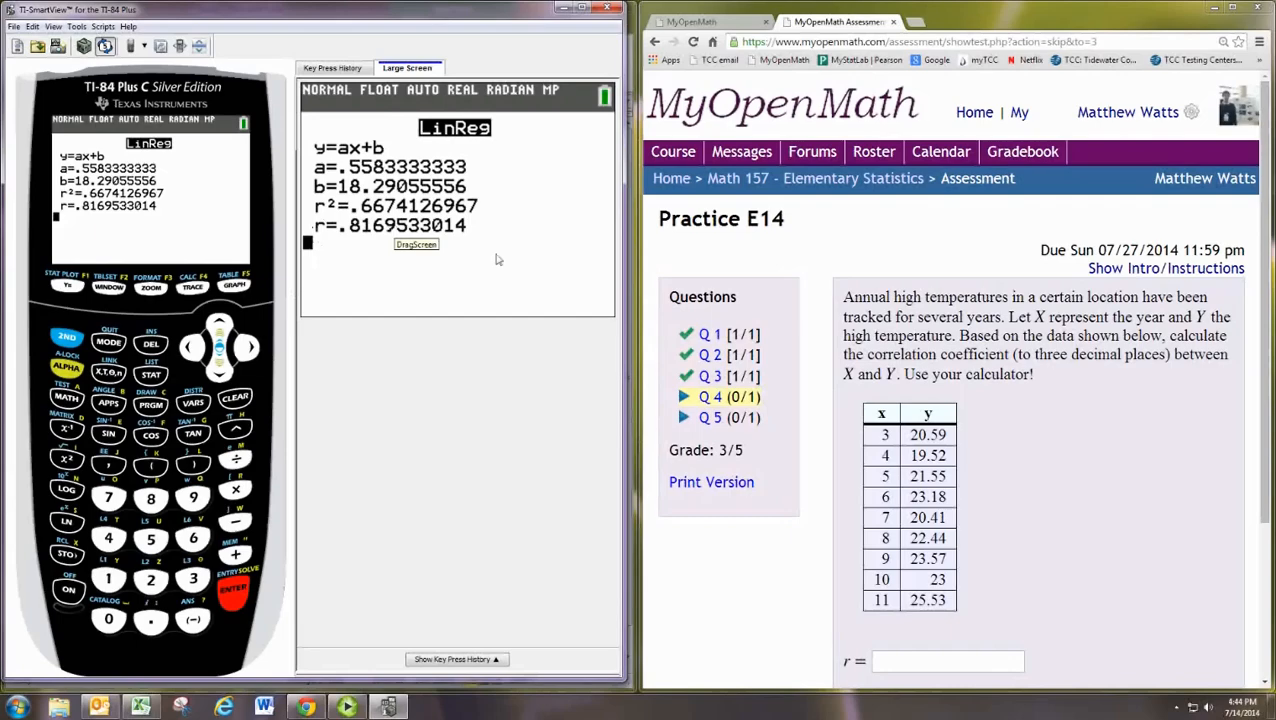
click(945, 661)
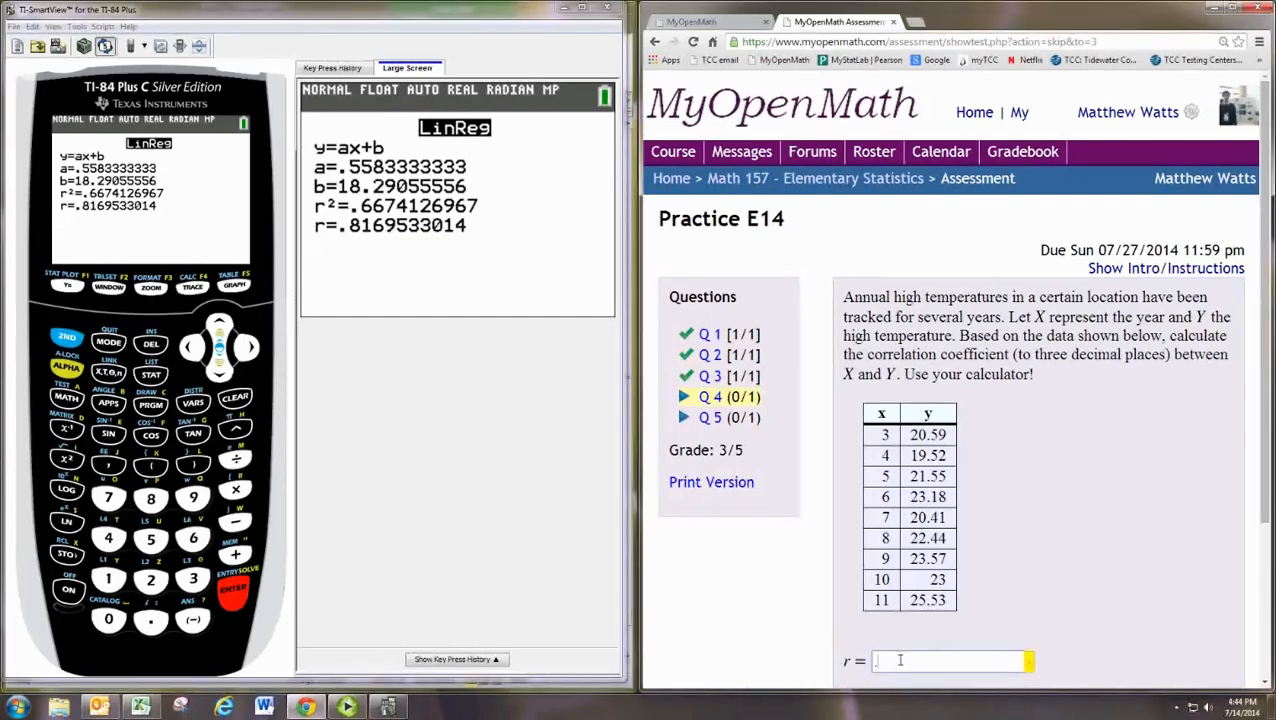
Type .817 into the r answer box
text(.817)
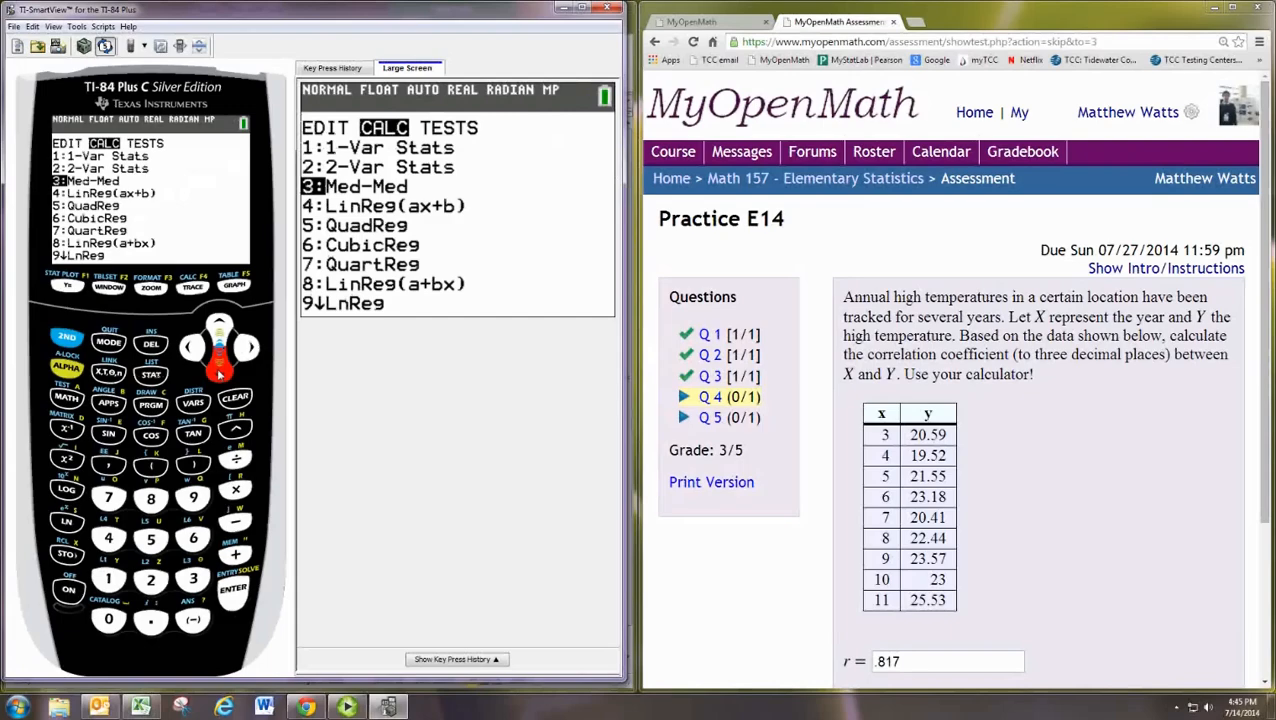
Run DiagnosticOn and rerun LinReg(ax+b) to show r = .8169533014
click(232, 588)
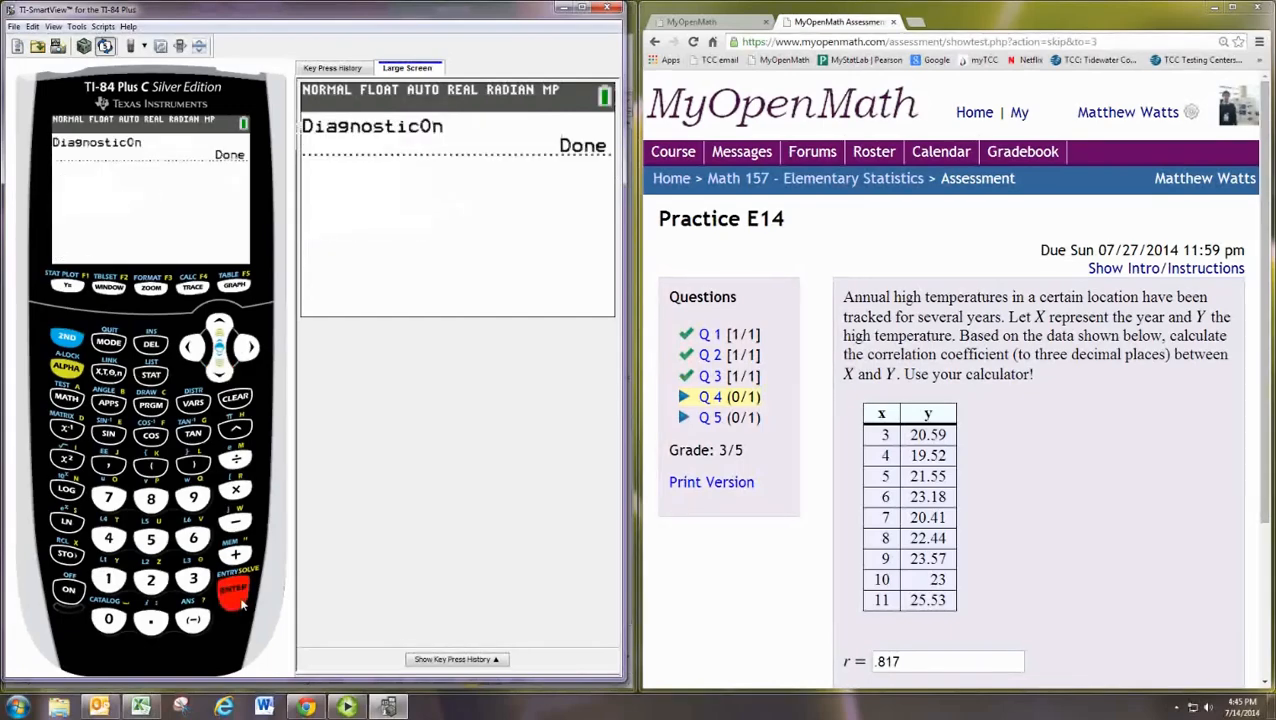
click(232, 588)
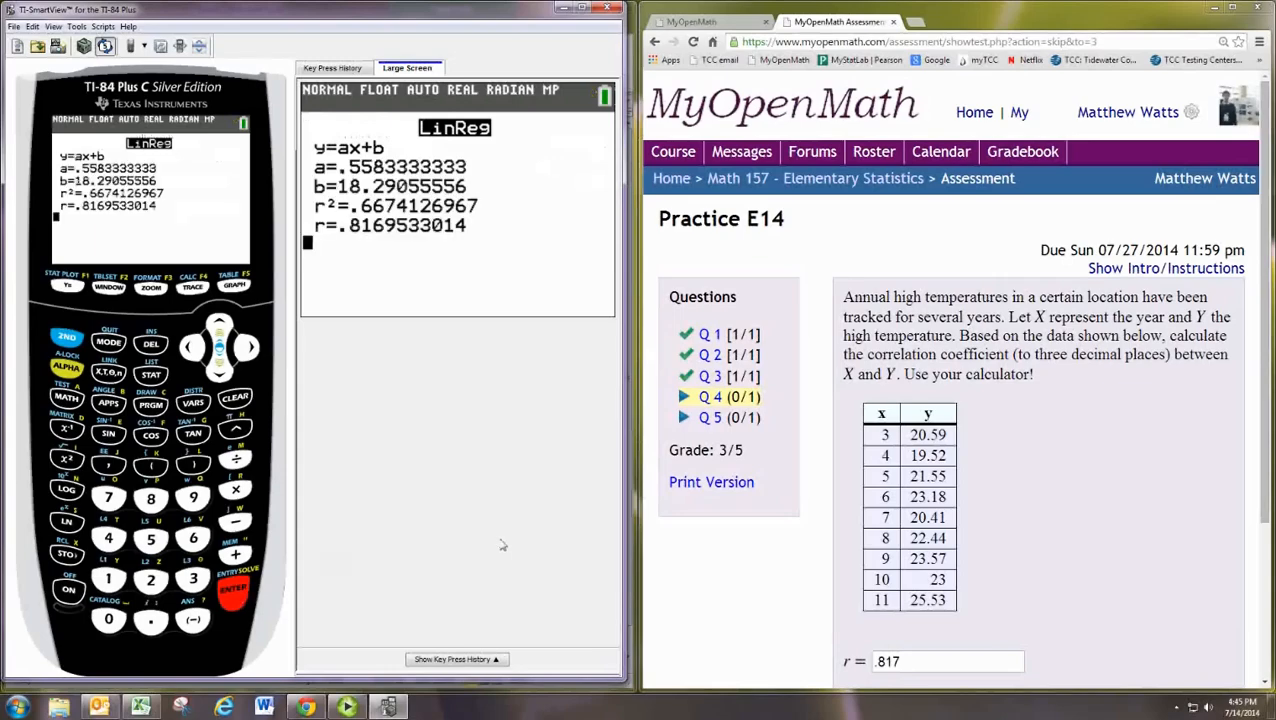
click(141, 707)
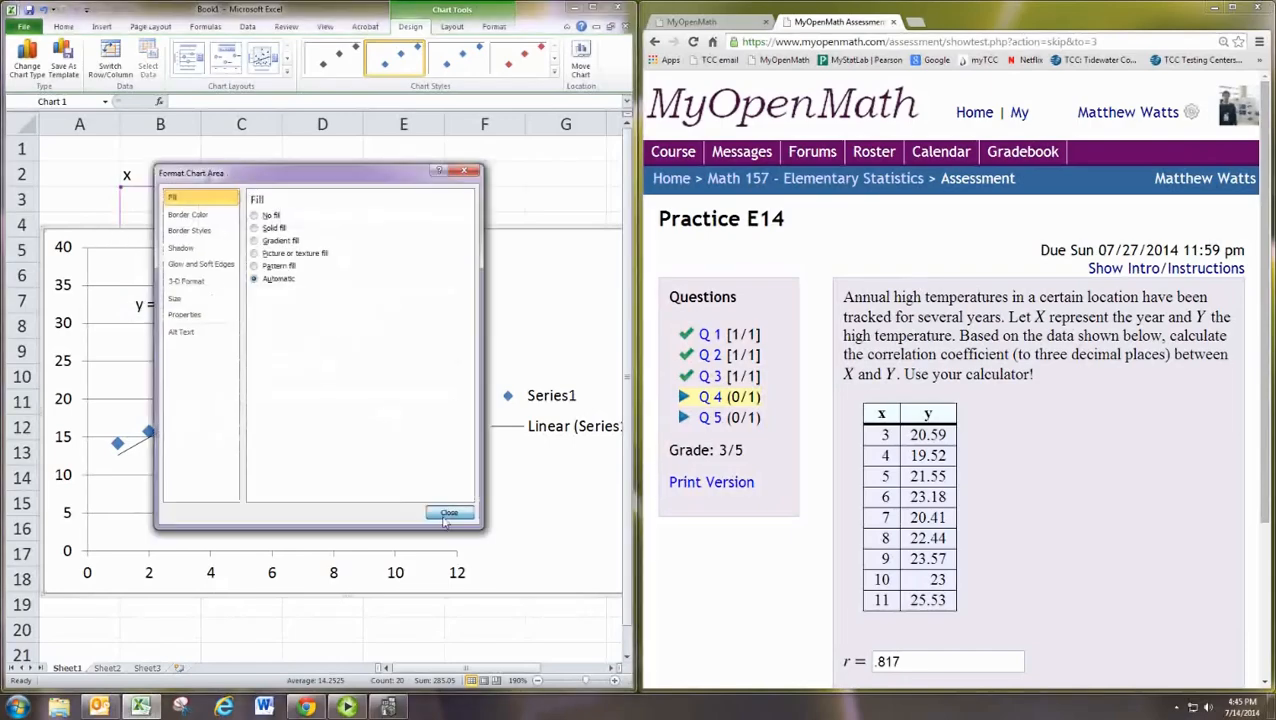
Close Format Chart Area and paste the x/y data table into B2:C11 of a new sheet
click(449, 513)
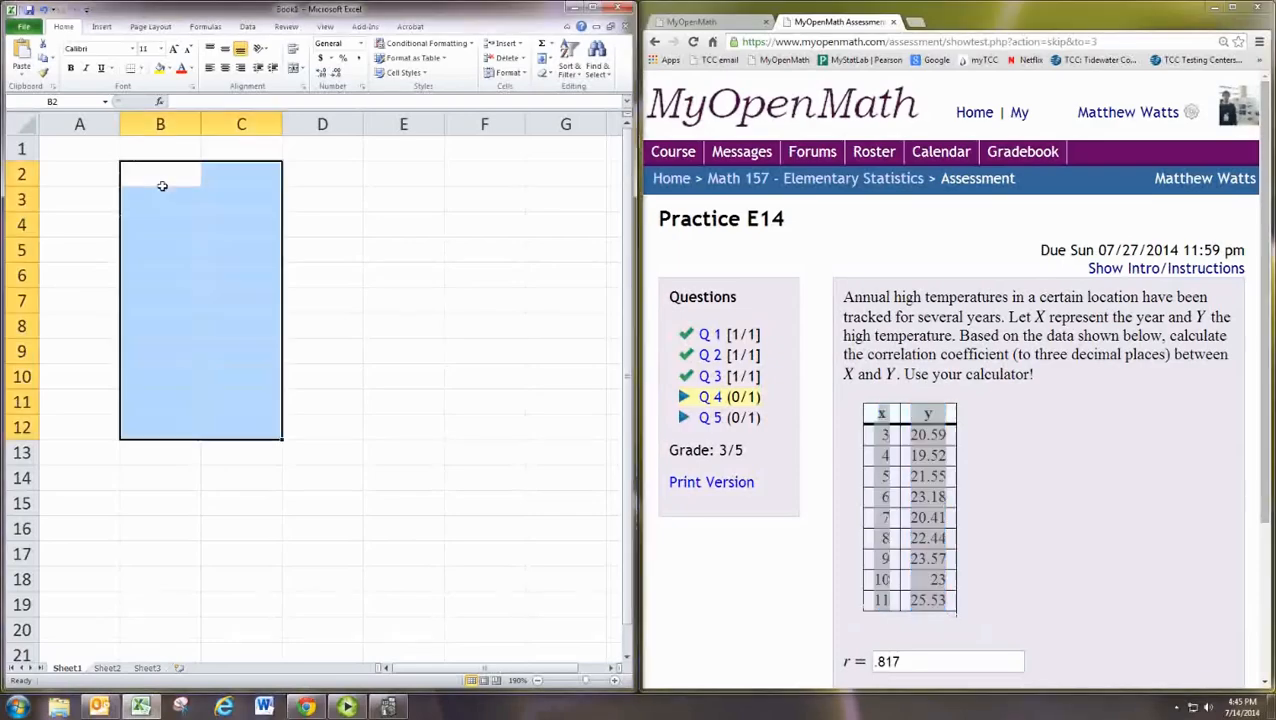
click(160, 174)
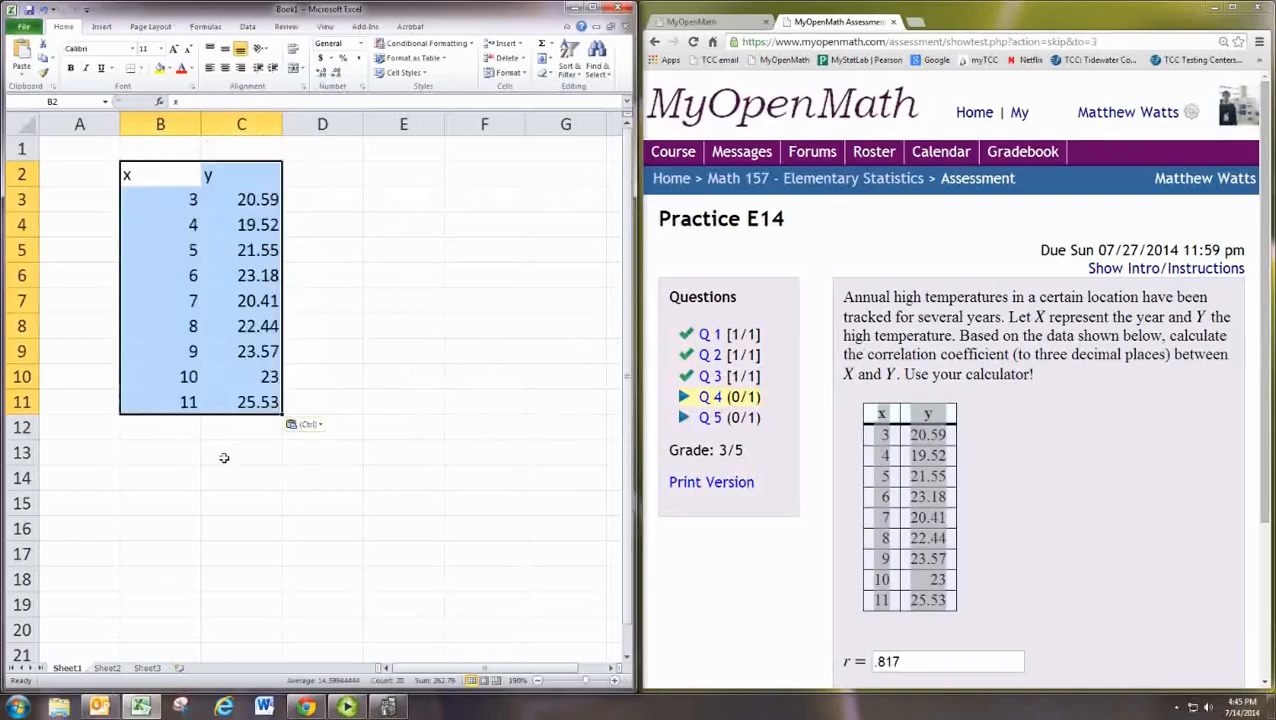
click(160, 452)
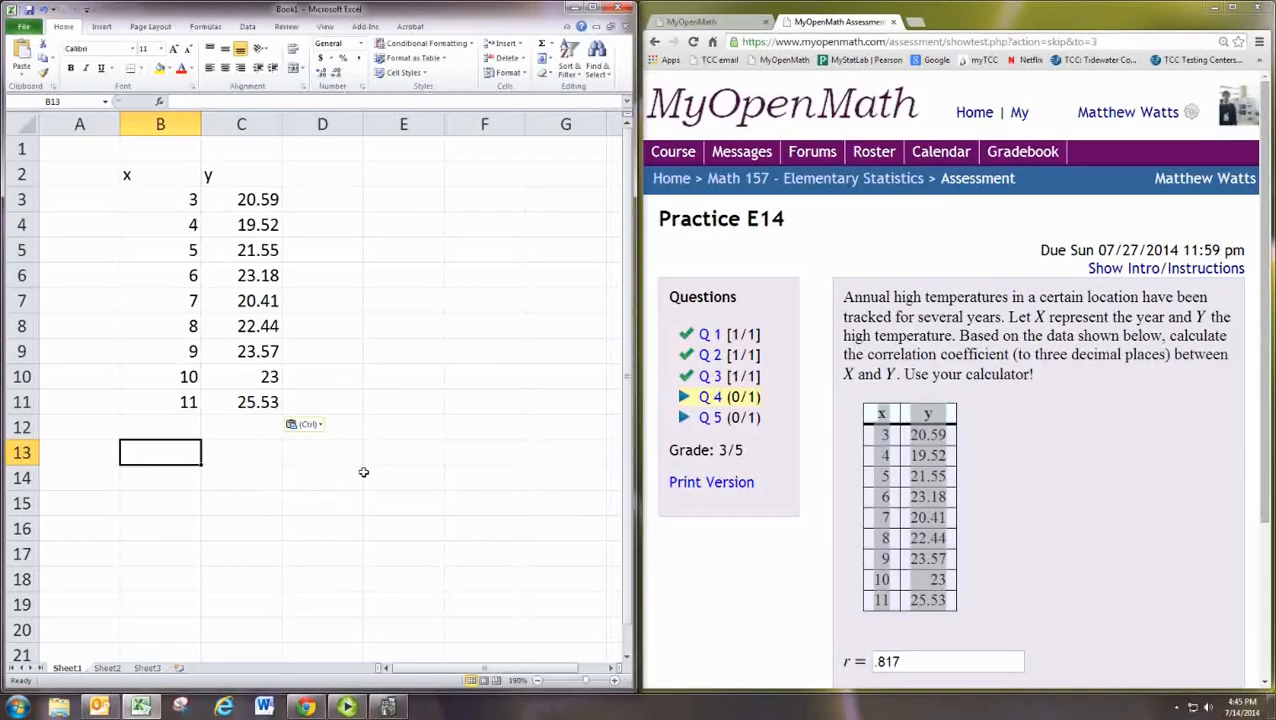
Enter =CORREL(B3:B11,C3:C11) in B13, returning 0.816953
text(=CORREL()
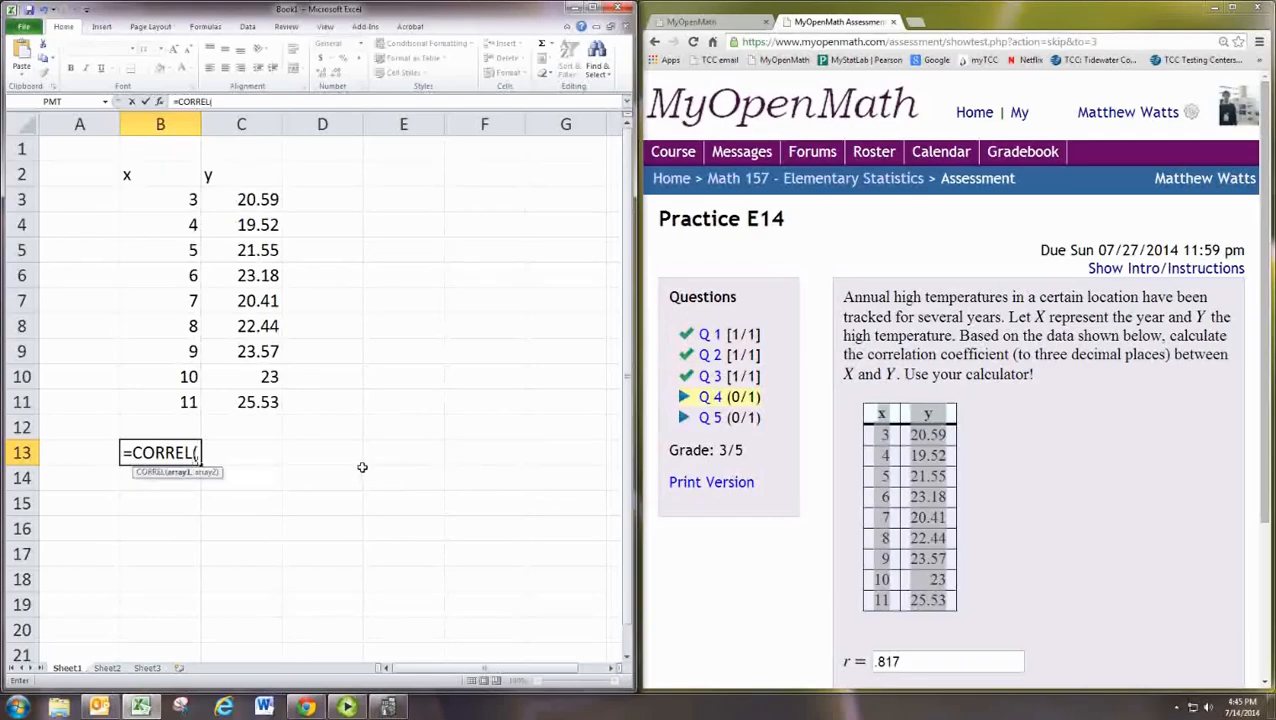
drag(160, 199, 160, 401)
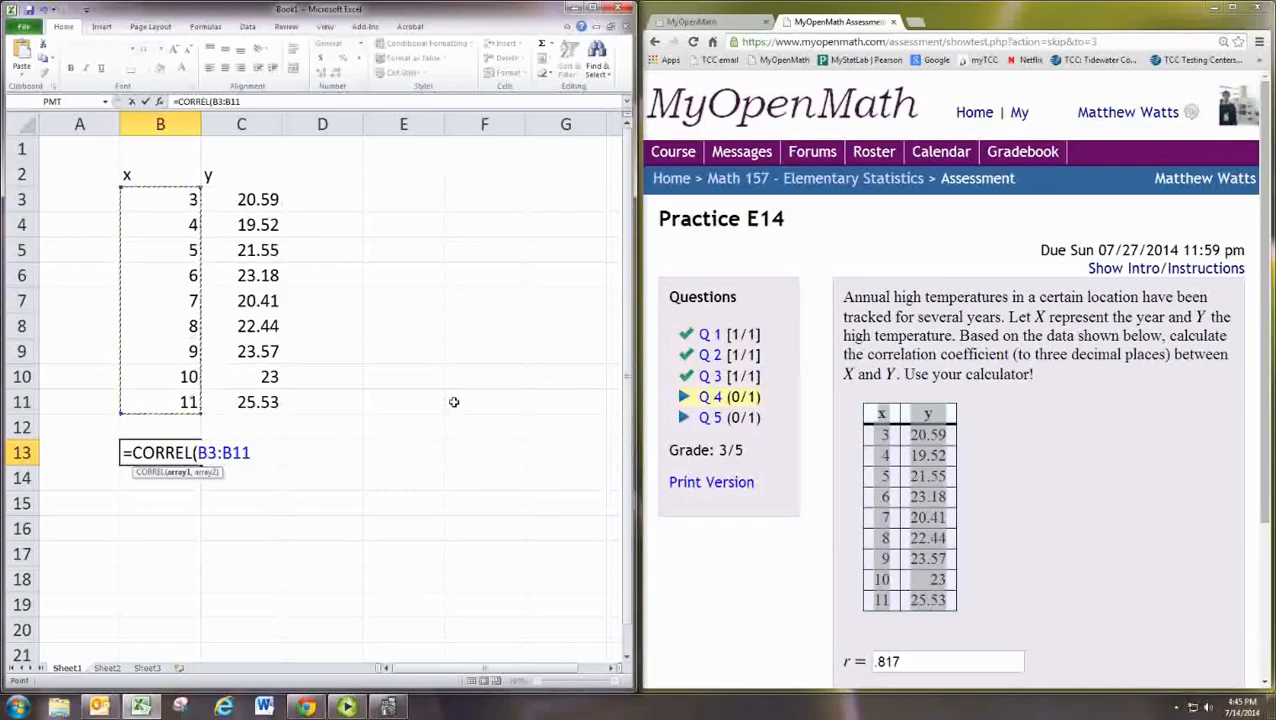
text(,)
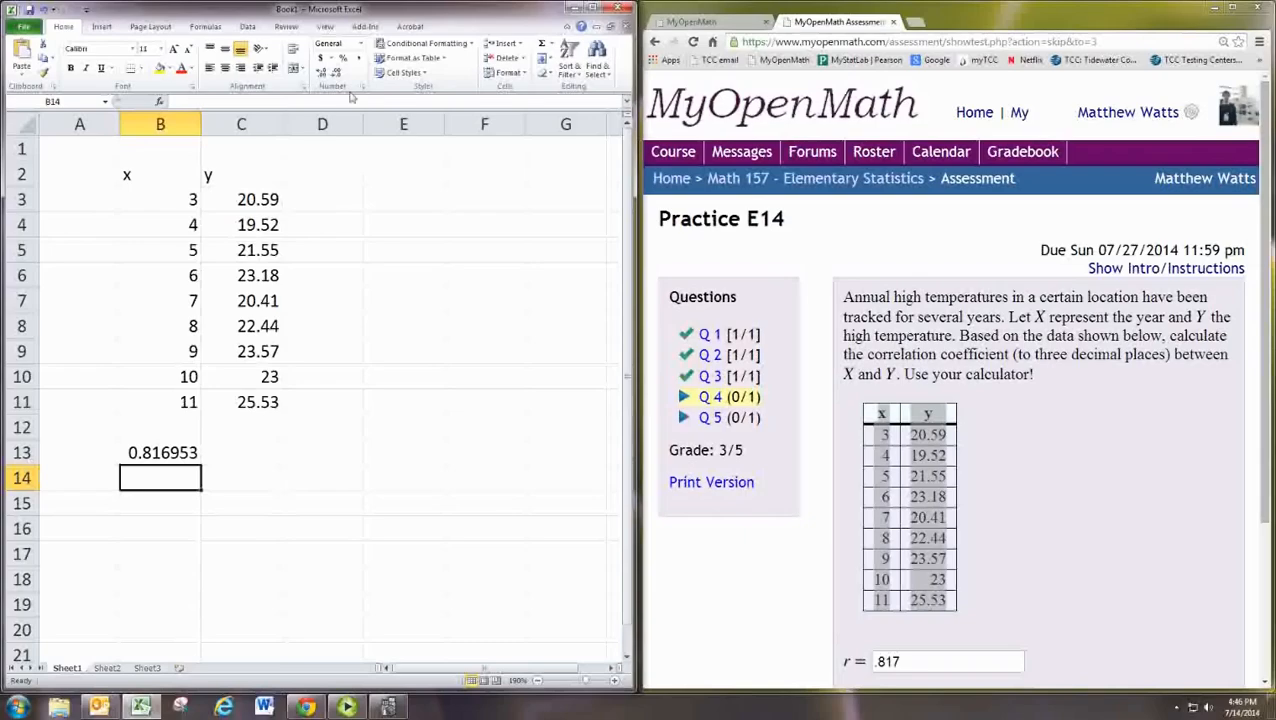
click(160, 452)
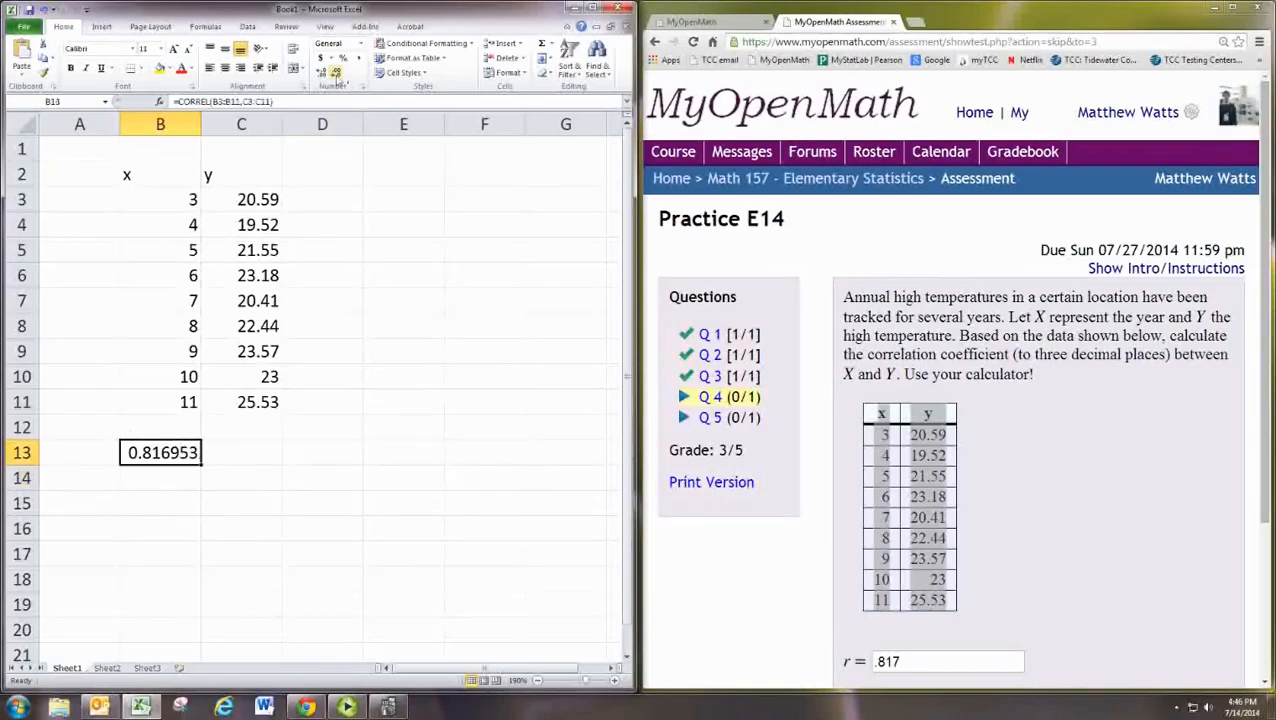